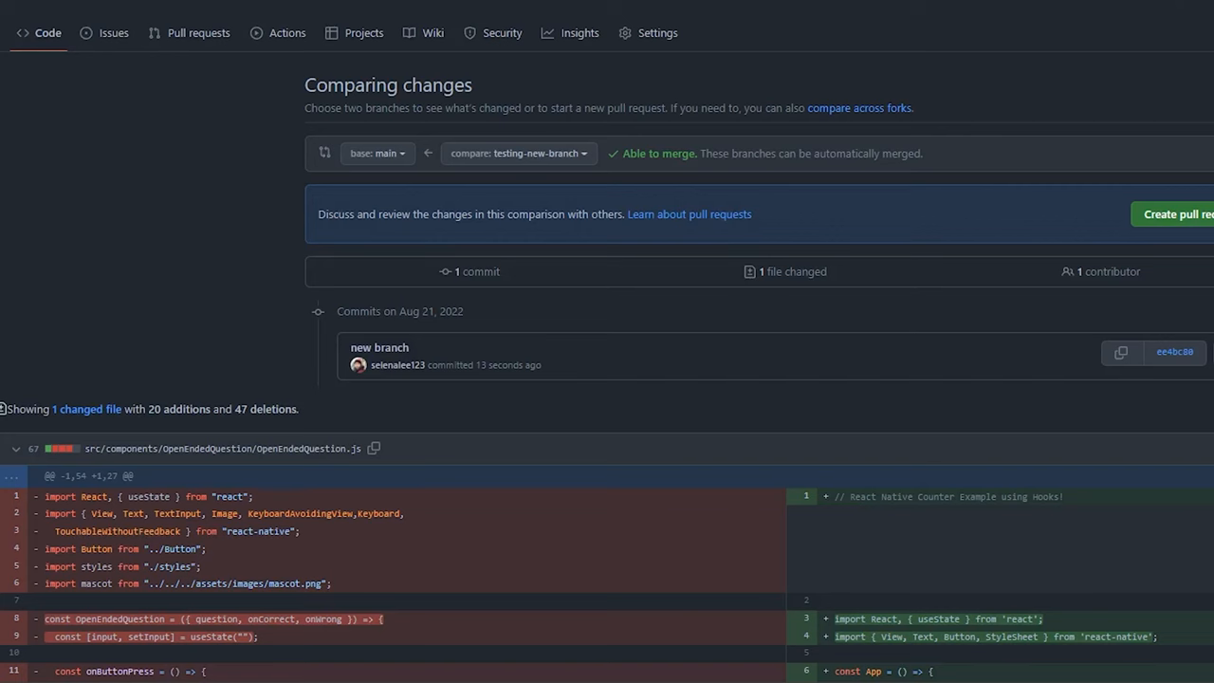
pyautogui.moveTo(634, 325)
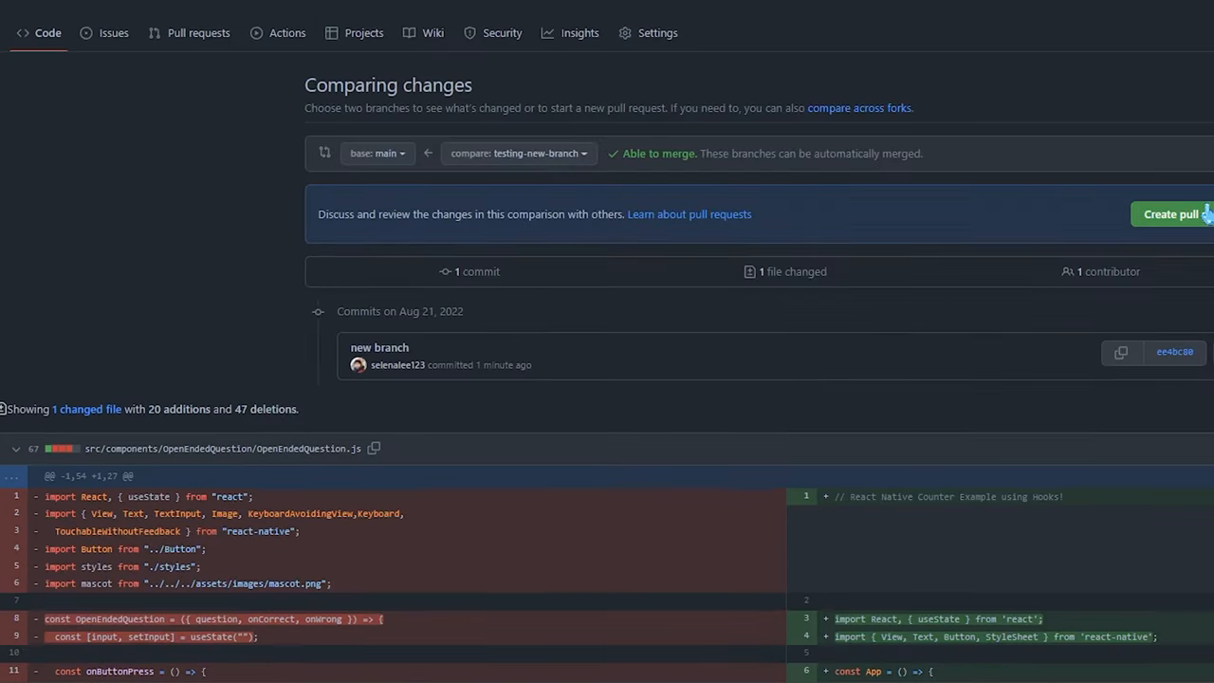
# Create a pull request from testing-new-branch into main titled 'New Feature', leaving the comment empty.
pyautogui.click(1170, 213)
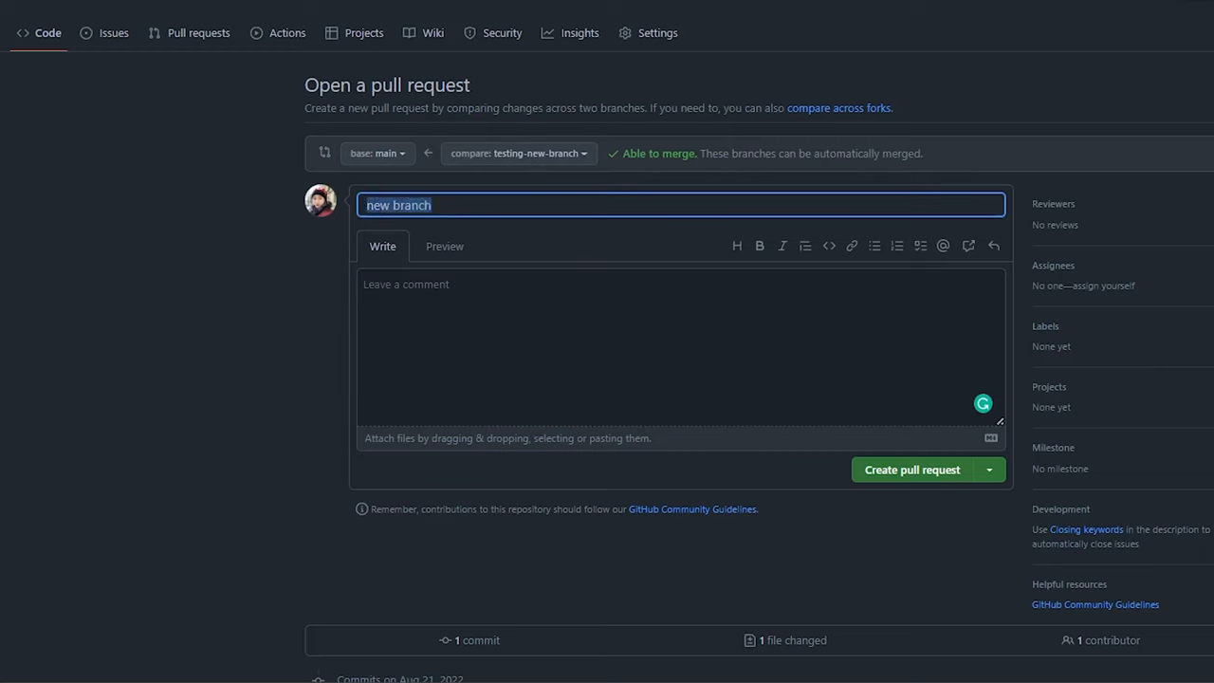
pyautogui.write('New Featu')
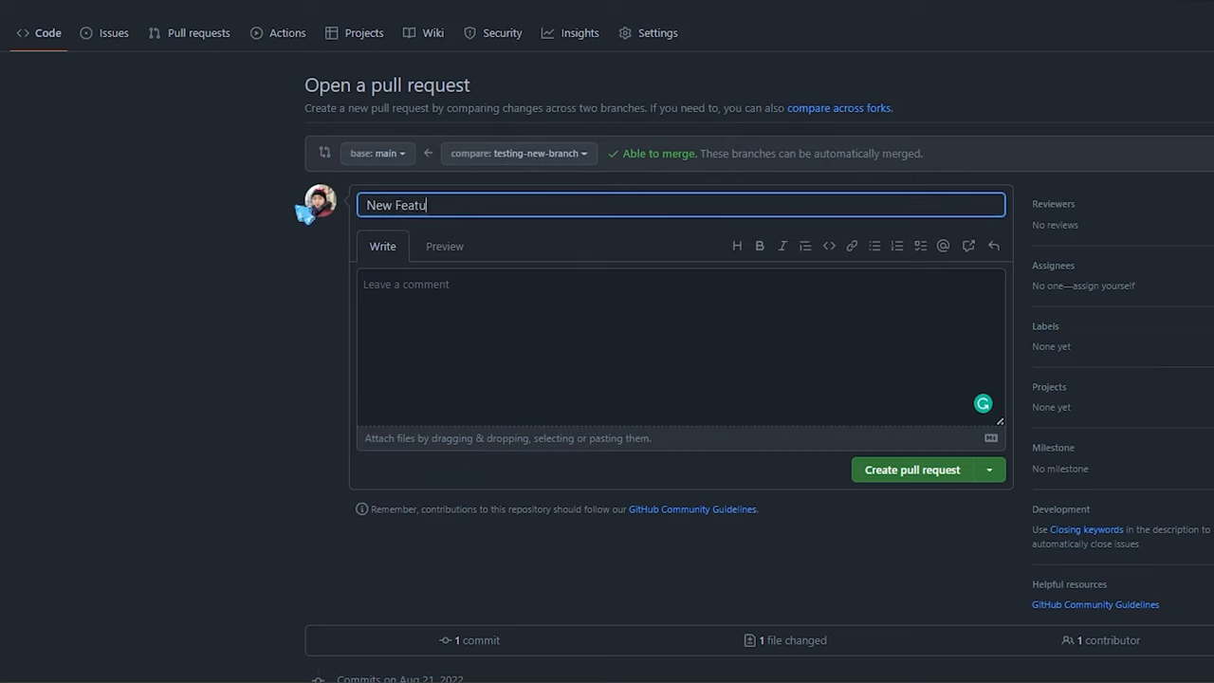
pyautogui.click(681, 350)
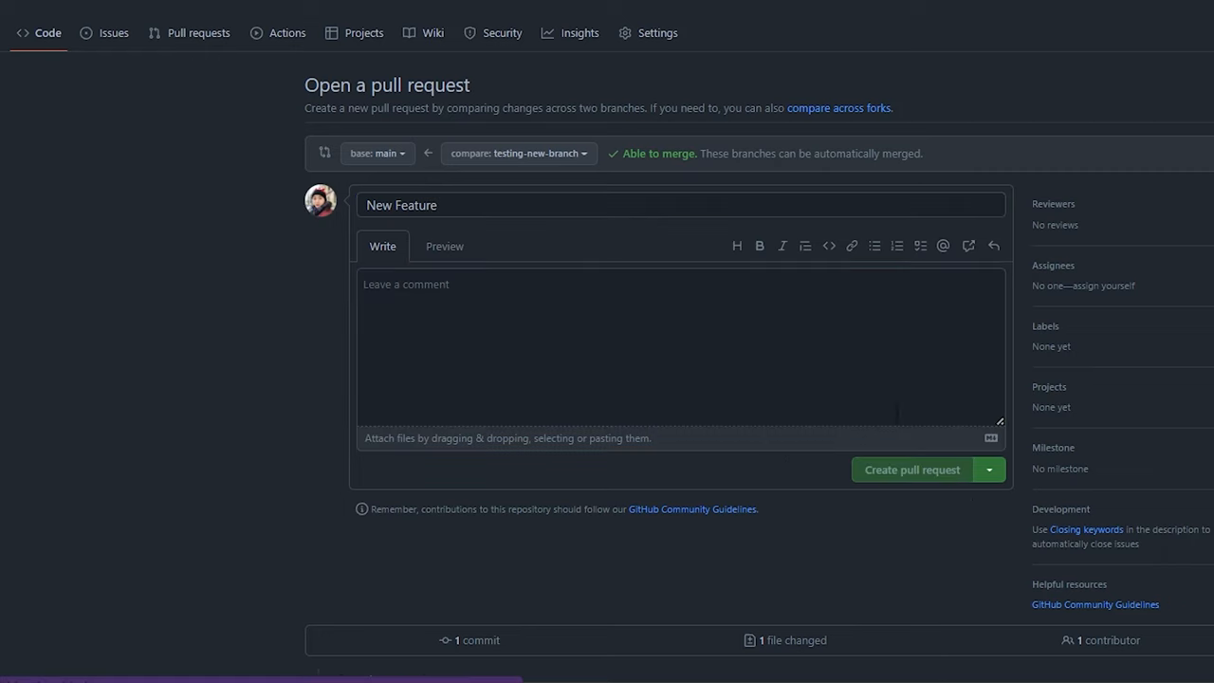
pyautogui.click(911, 469)
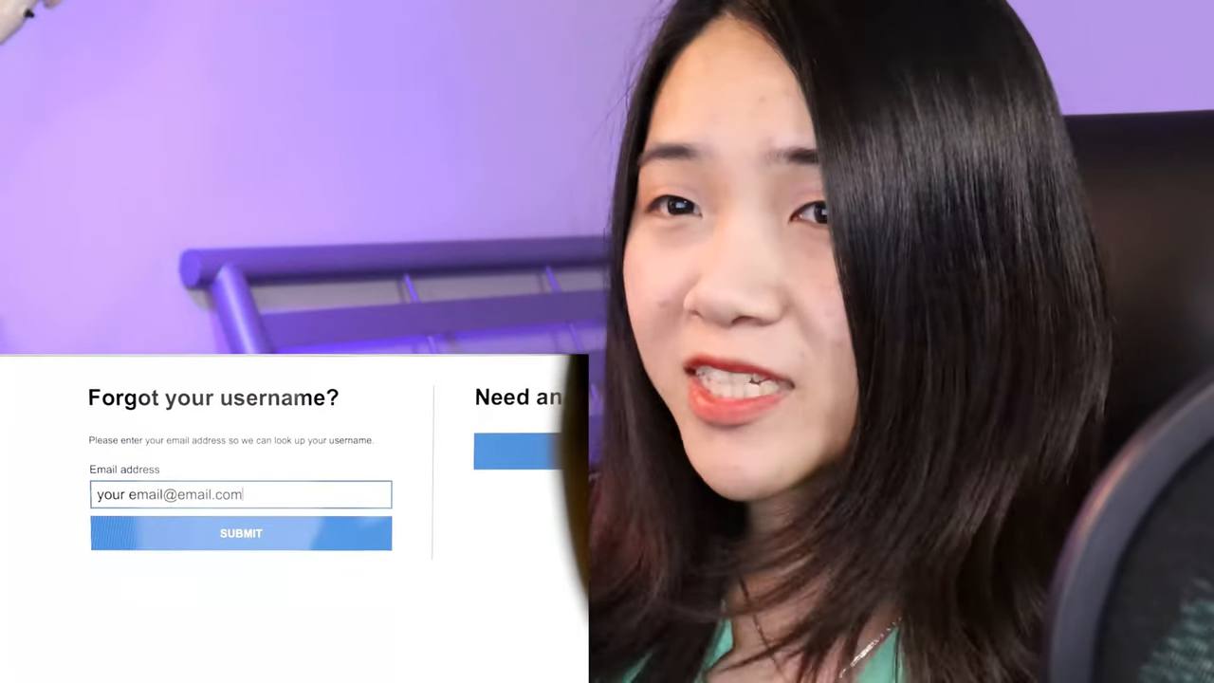
# Stage all changes with git add . and start a commit with a 'fix conflict' message.
pyautogui.click(241, 533)
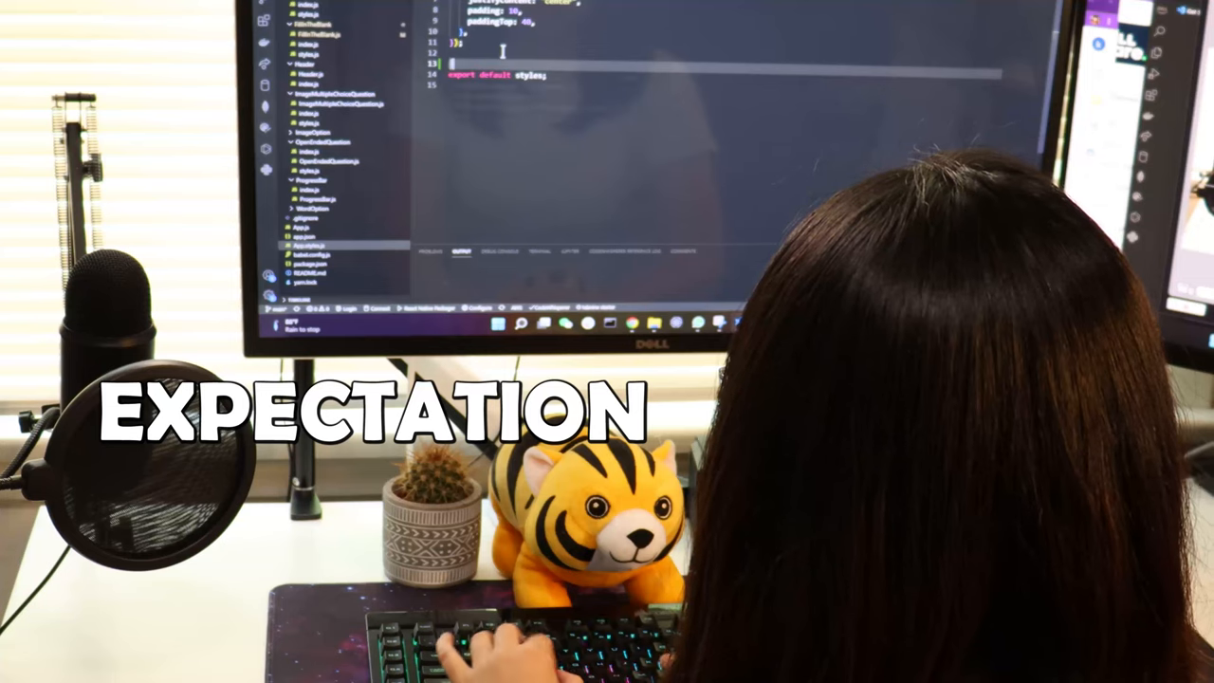
pyautogui.write('const s')
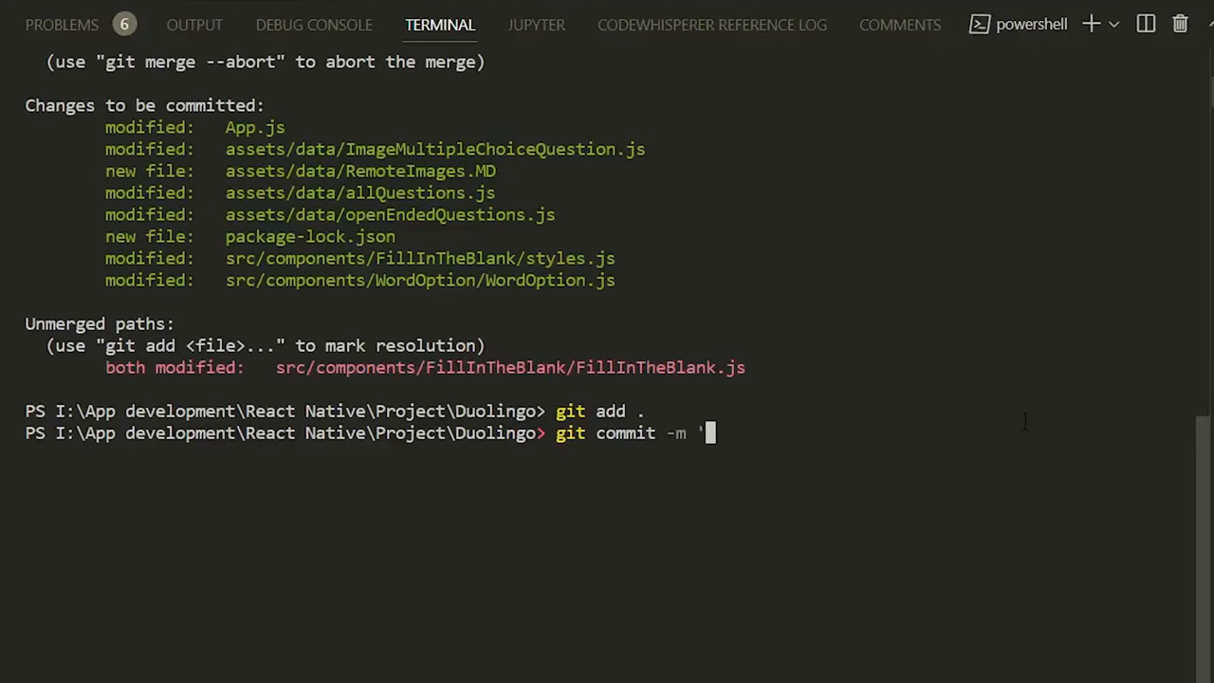
pyautogui.write('fix conf')
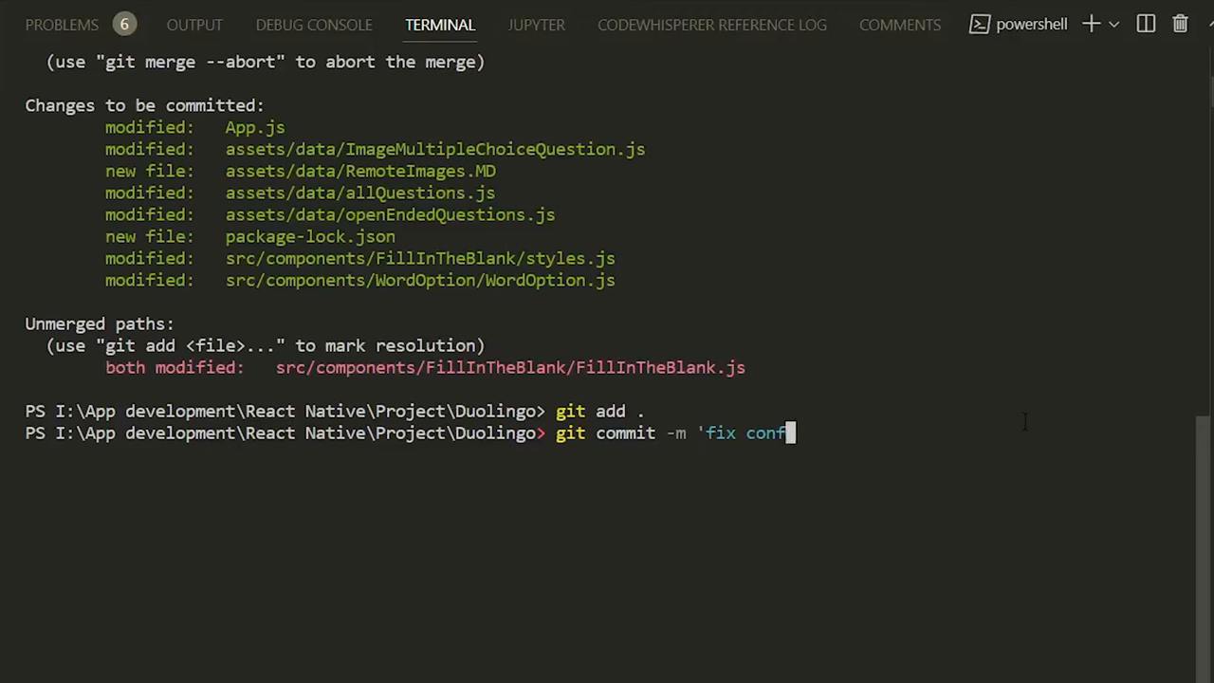